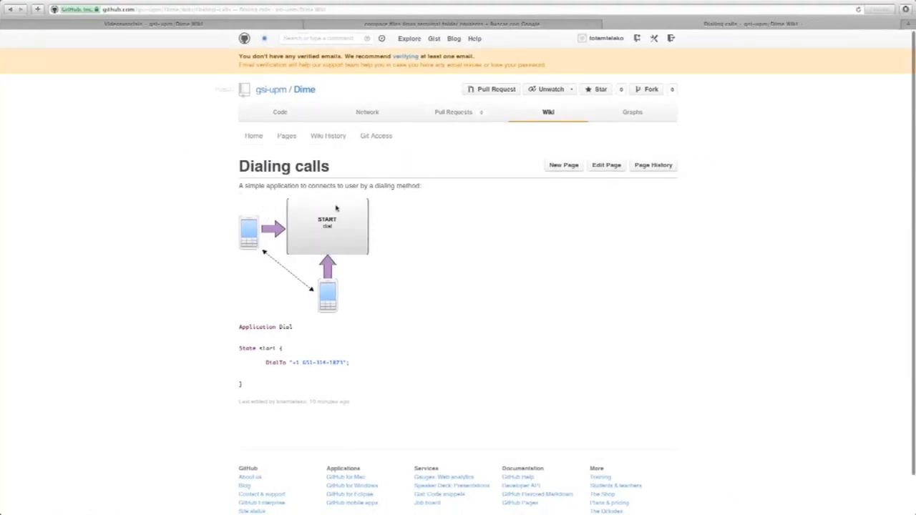
pyautogui.moveTo(449, 197)
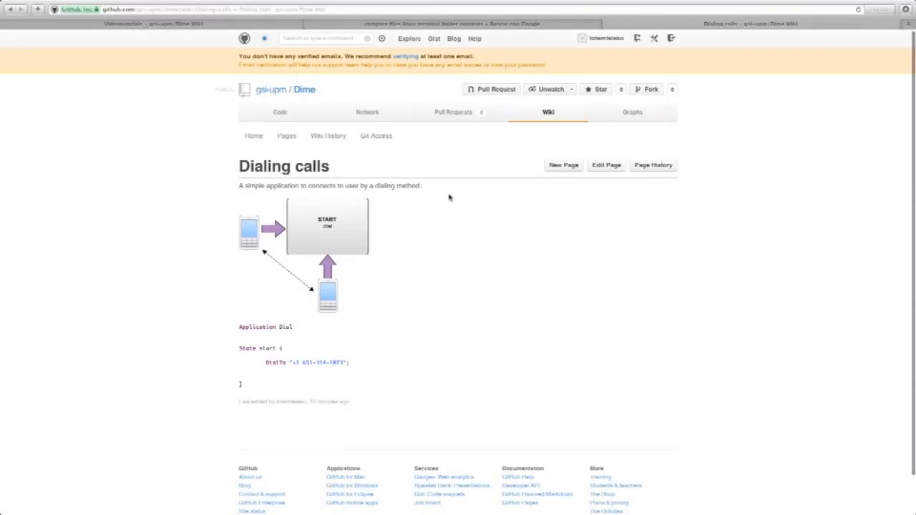
pyautogui.moveTo(389, 315)
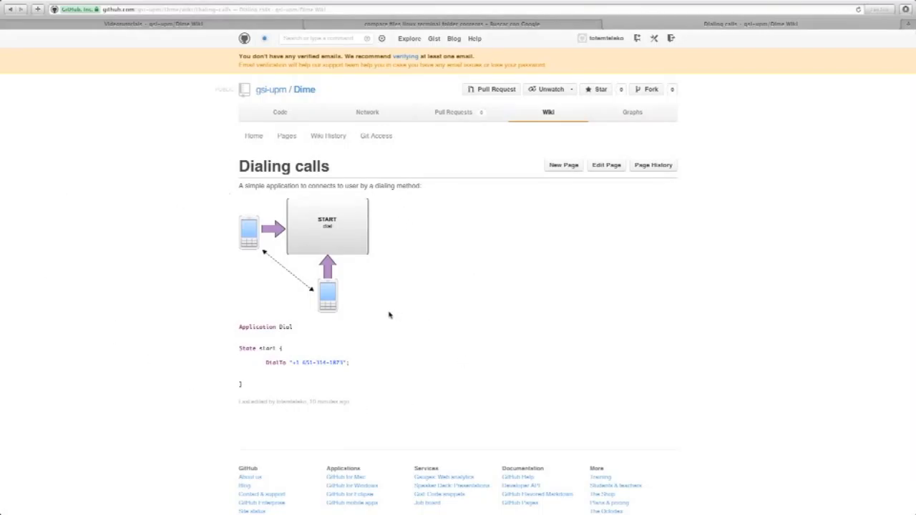
pyautogui.moveTo(352, 226)
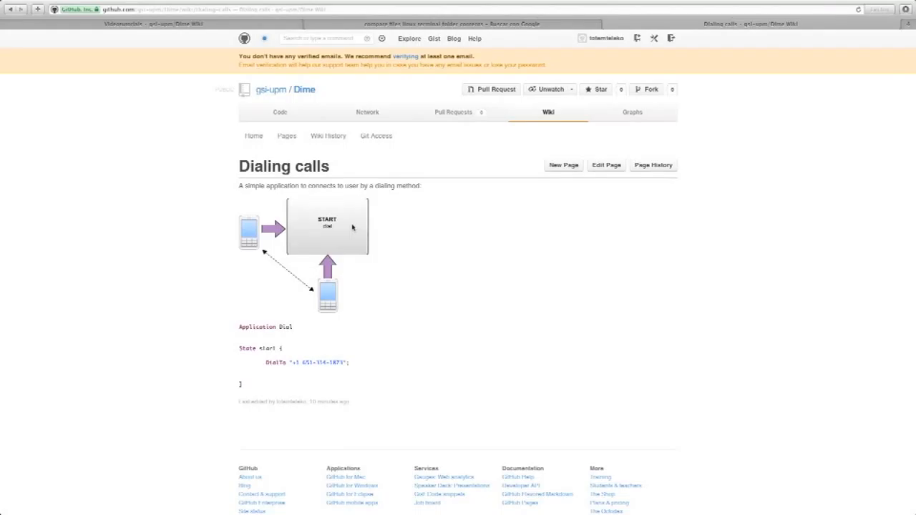
pyautogui.moveTo(340, 212)
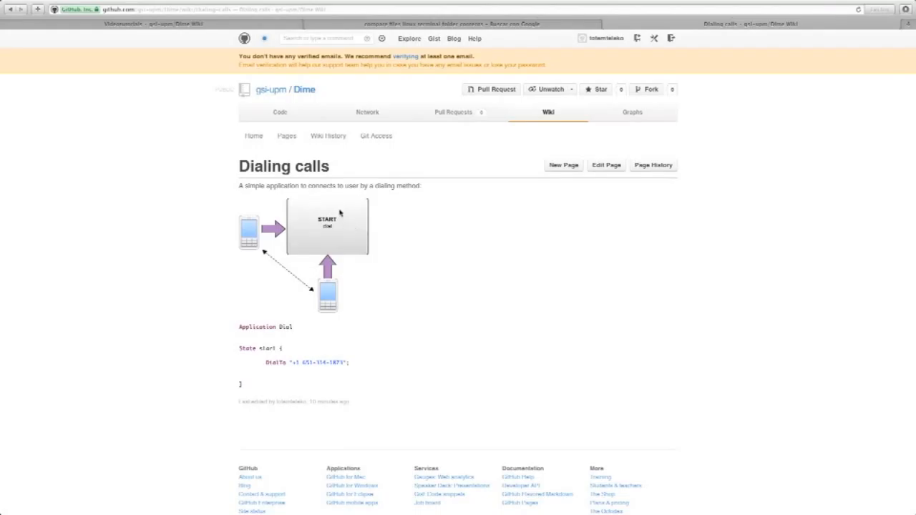
pyautogui.moveTo(241, 187)
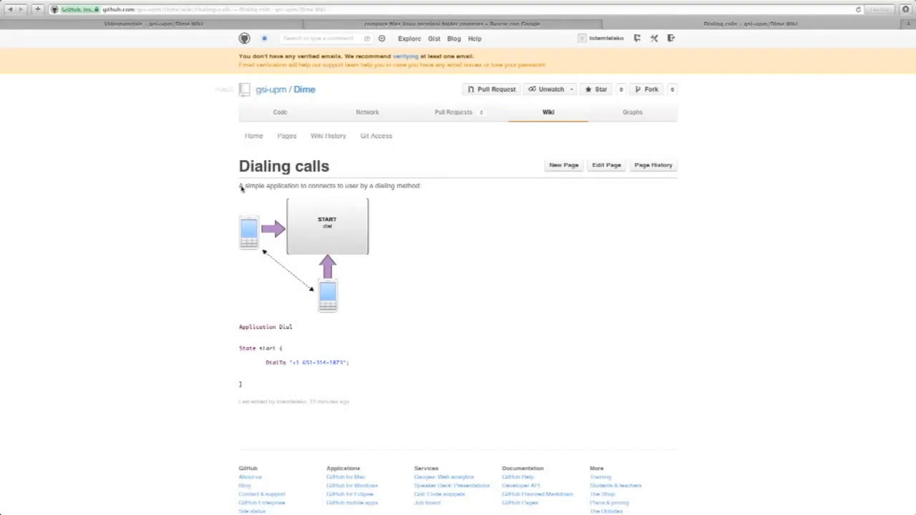
pyautogui.moveTo(235, 260)
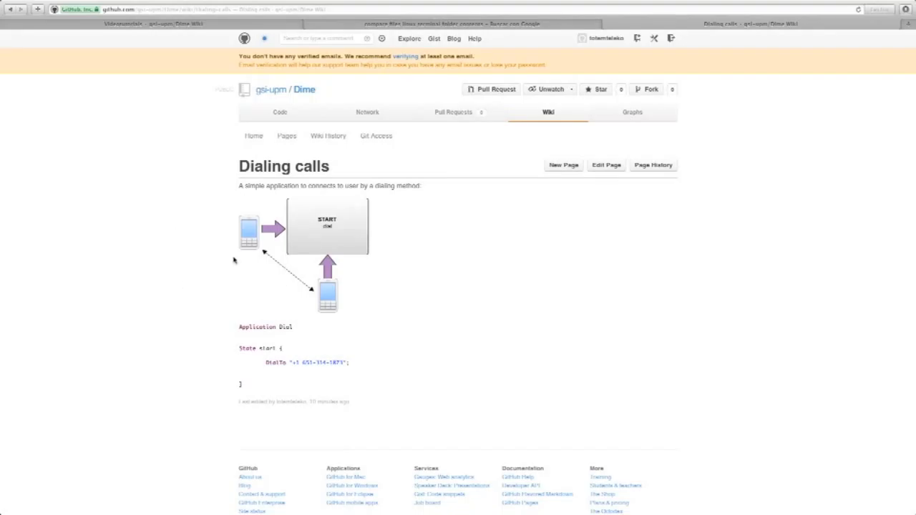
pyautogui.moveTo(126, 212)
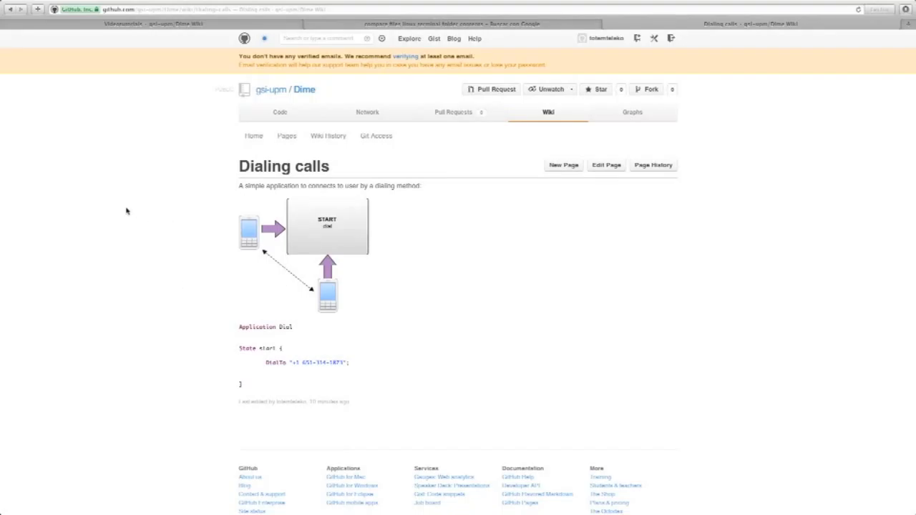
pyautogui.moveTo(303, 195)
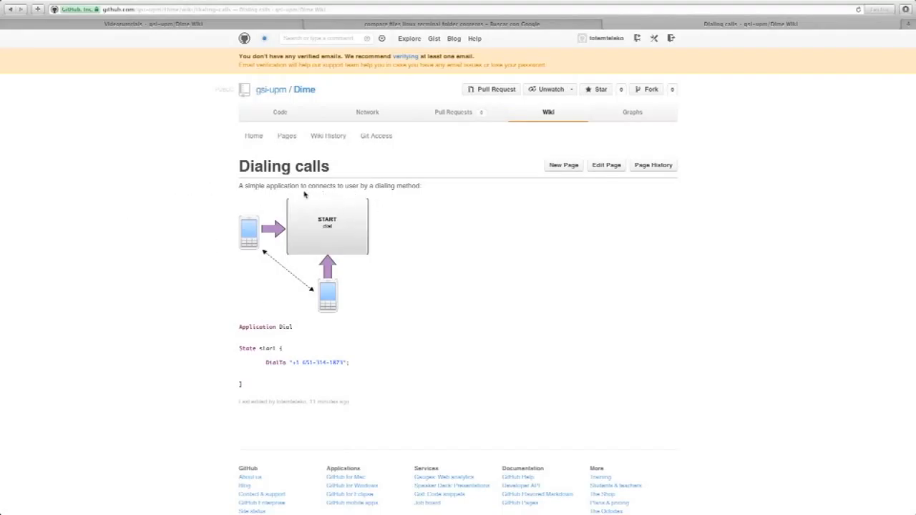
pyautogui.moveTo(300, 193)
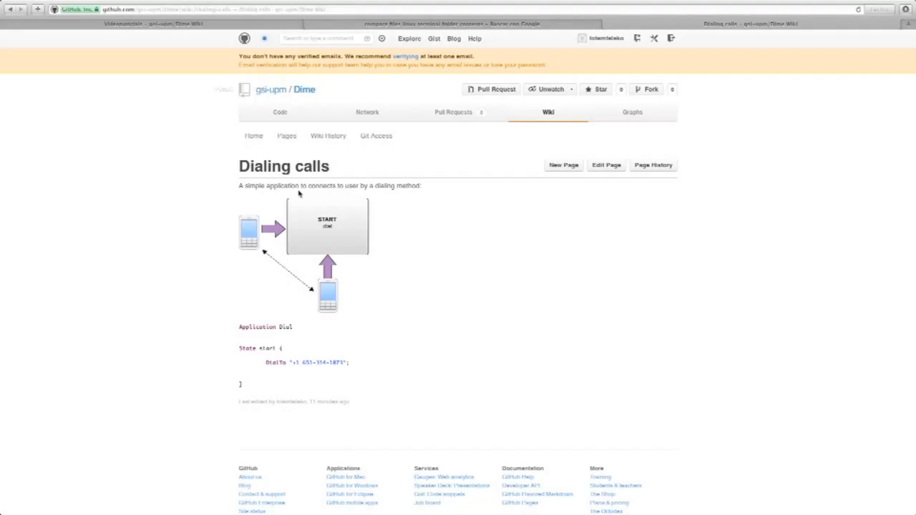
pyautogui.moveTo(311, 187)
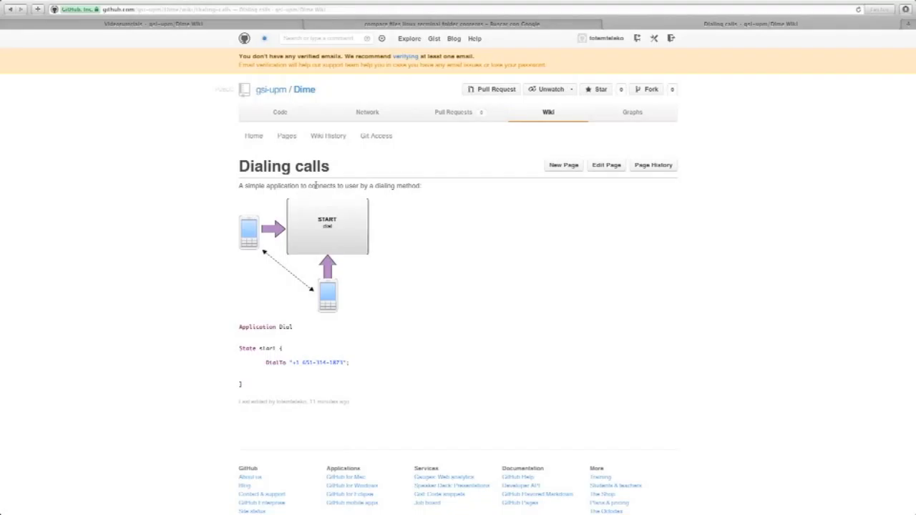
pyautogui.moveTo(421, 229)
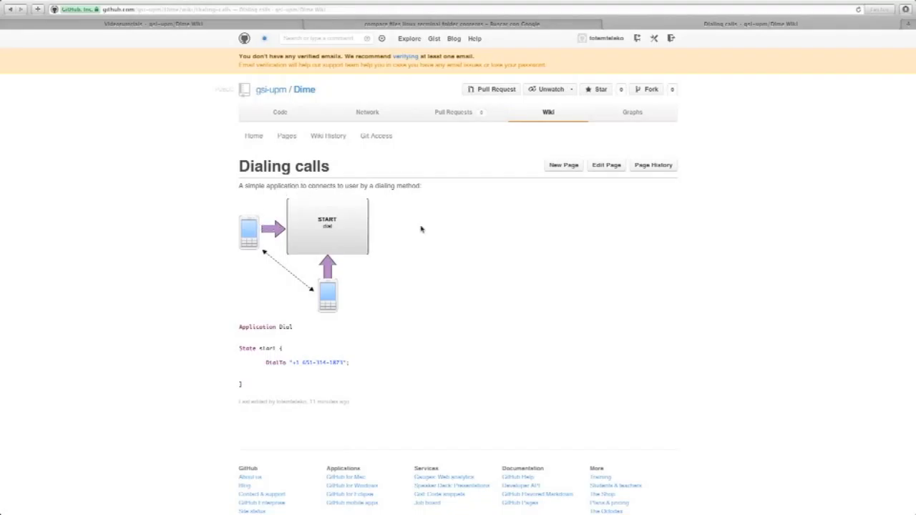
pyautogui.moveTo(232, 269)
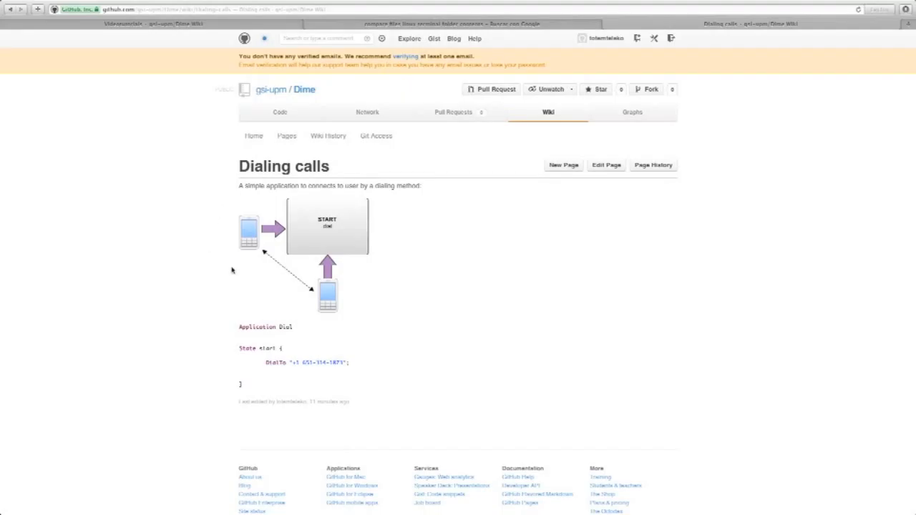
pyautogui.moveTo(357, 220)
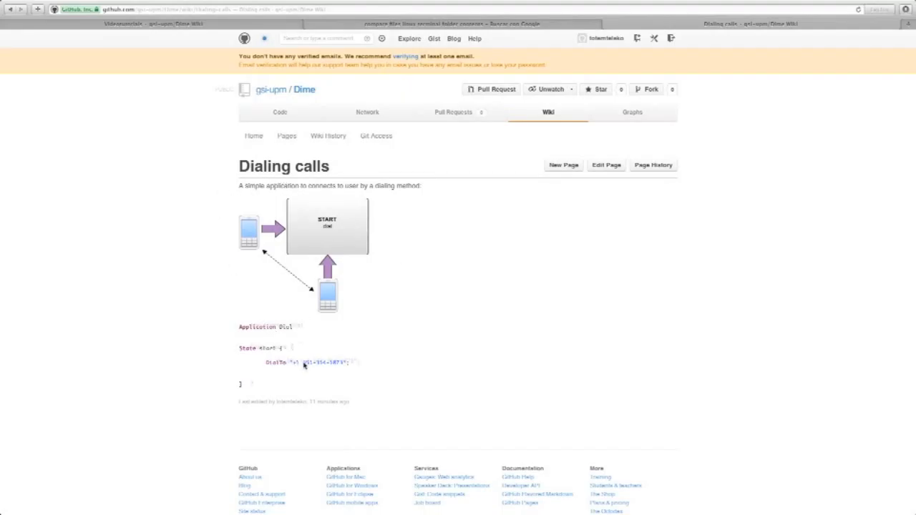
pyautogui.moveTo(343, 369)
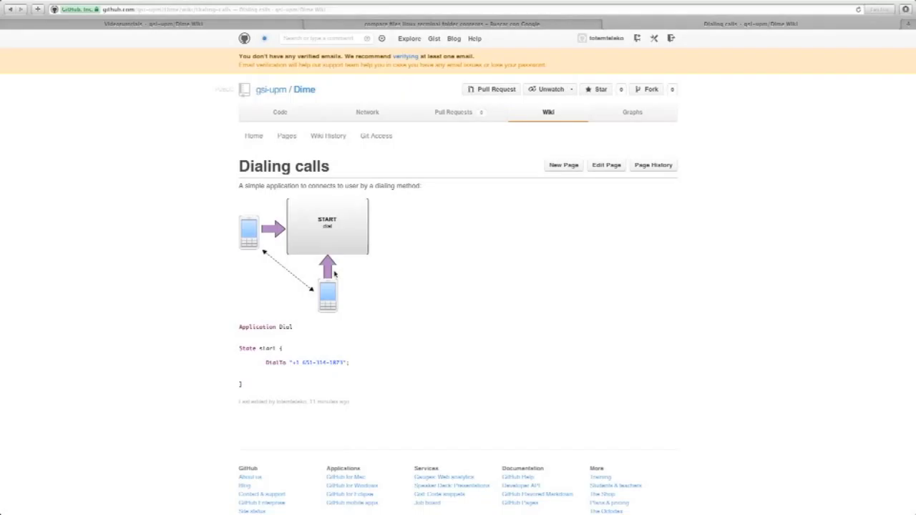
pyautogui.moveTo(149, 300)
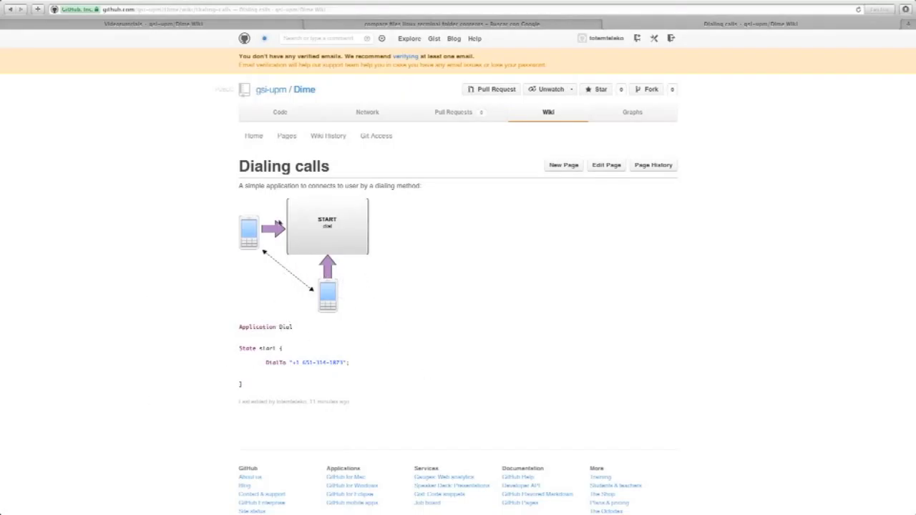
pyautogui.moveTo(229, 278)
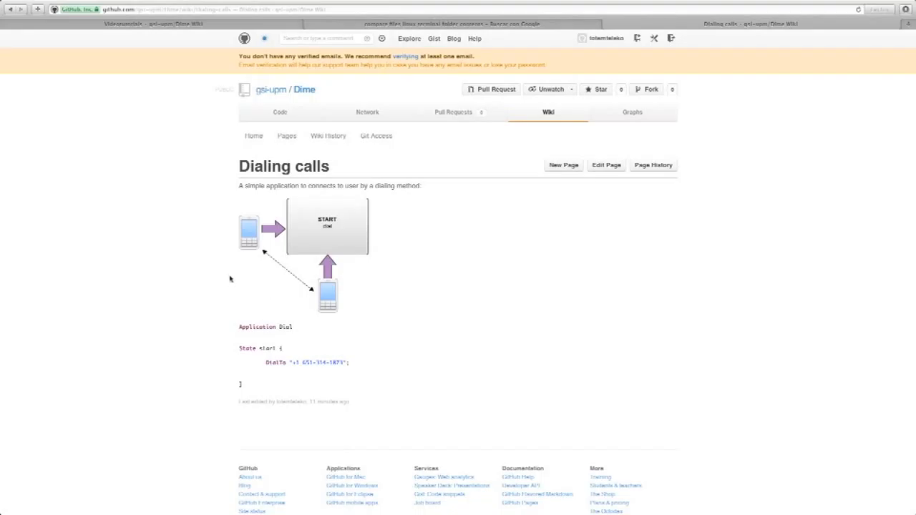
pyautogui.moveTo(157, 209)
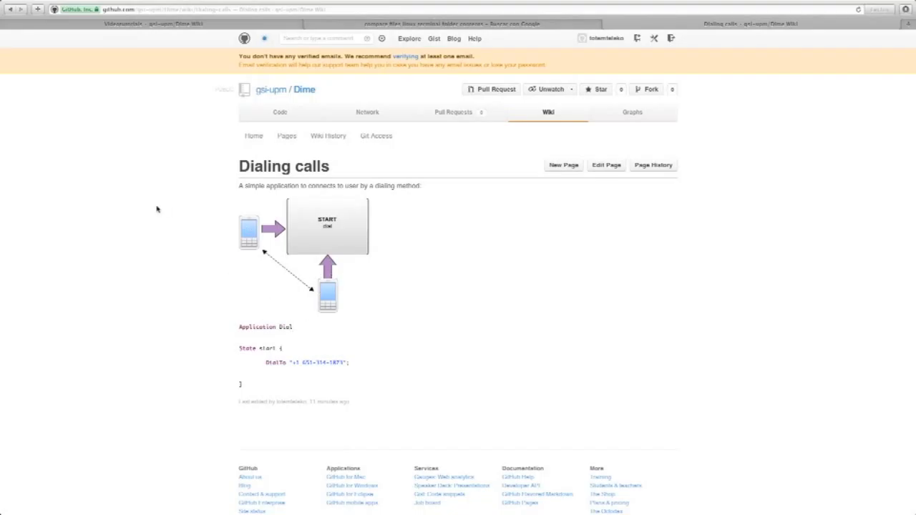
pyautogui.moveTo(274, 259)
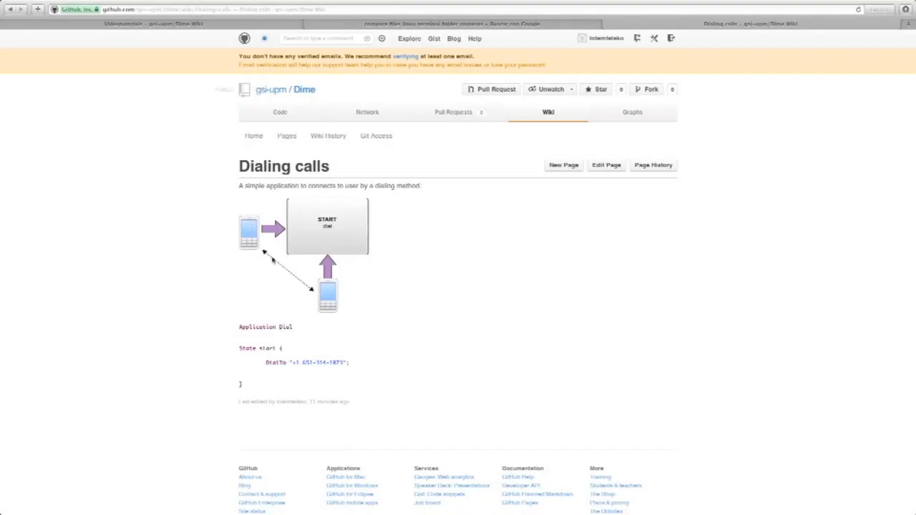
pyautogui.moveTo(331, 346)
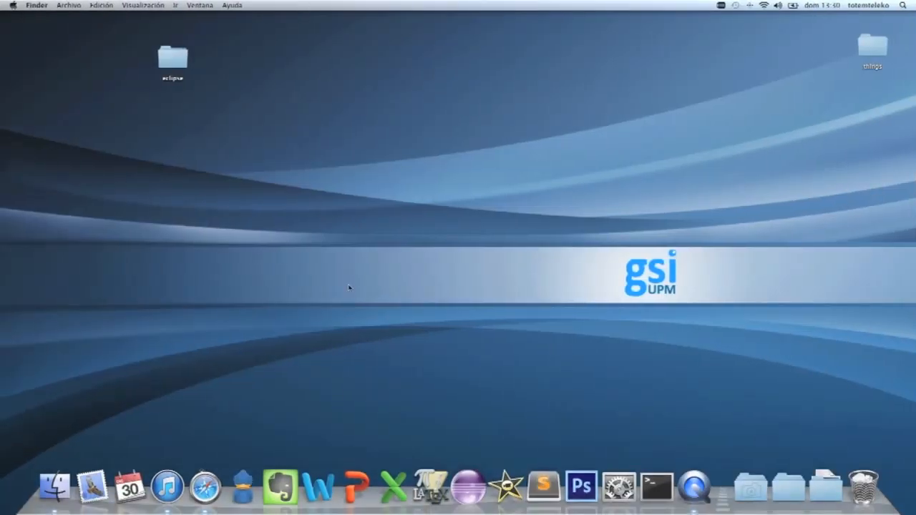
# Launch Eclipse from the eclipse folder in Finder and accept the suggested workspace.
pyautogui.click(172, 56)
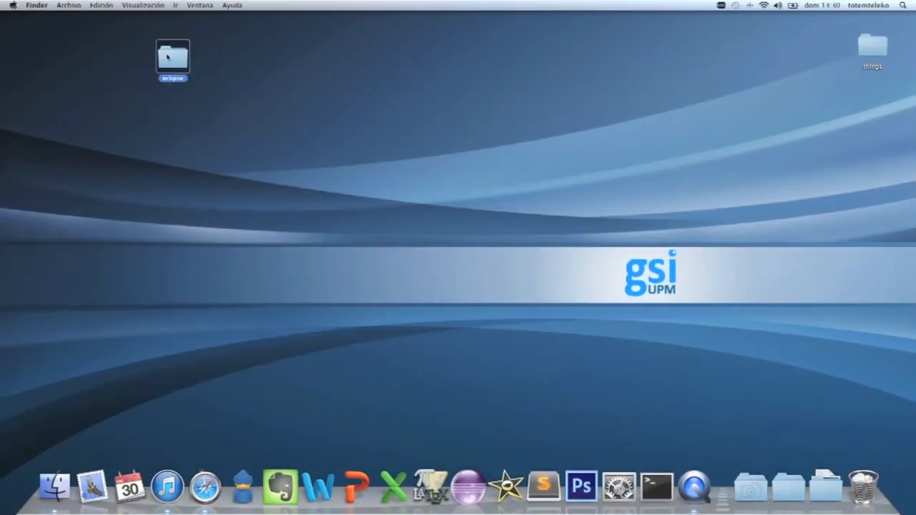
pyautogui.doubleClick(169, 52)
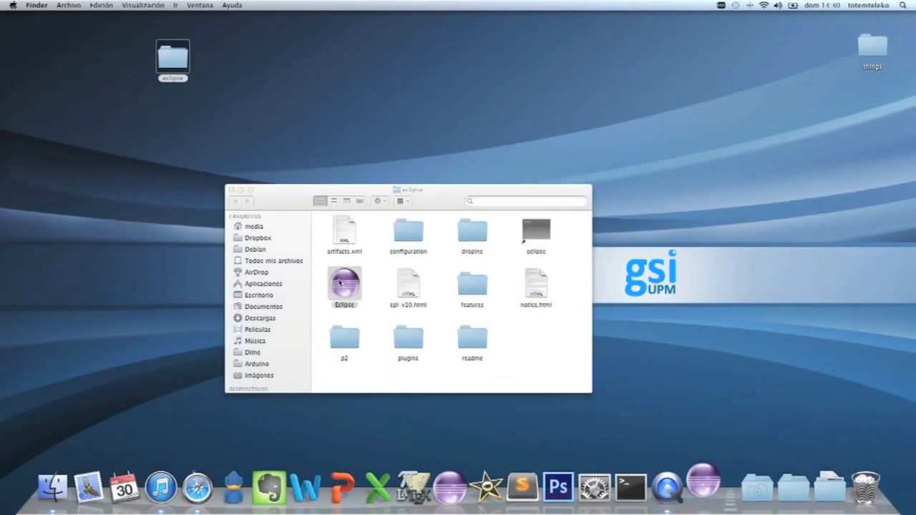
pyautogui.doubleClick(344, 283)
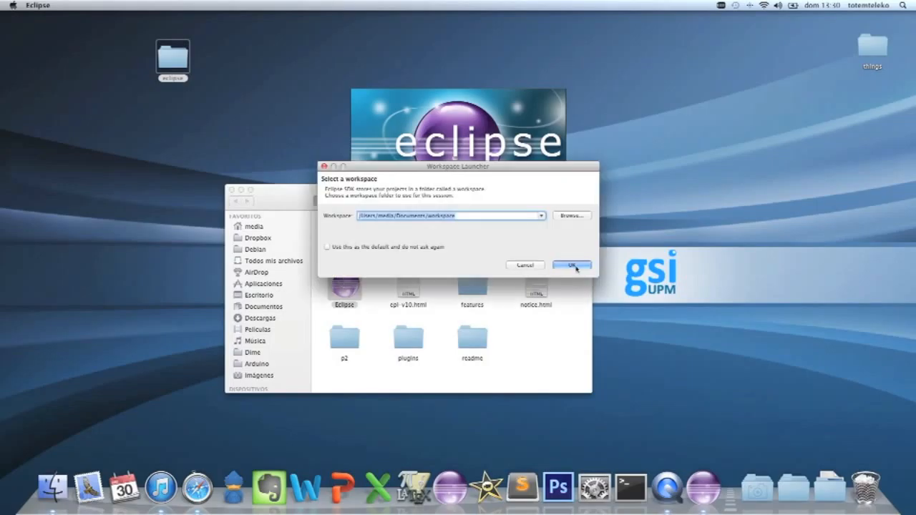
pyautogui.click(571, 264)
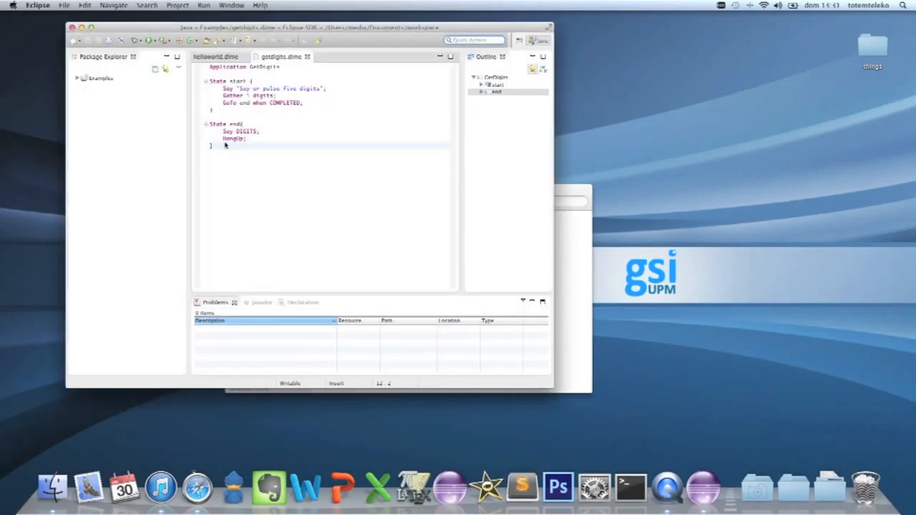
# Start a new file in the Examples project from Package Explorer.
pyautogui.click(98, 77)
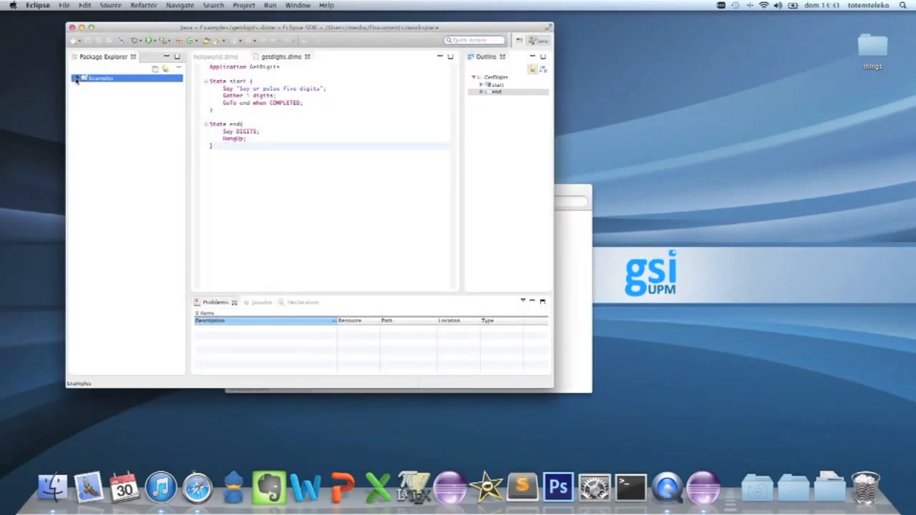
pyautogui.click(79, 76)
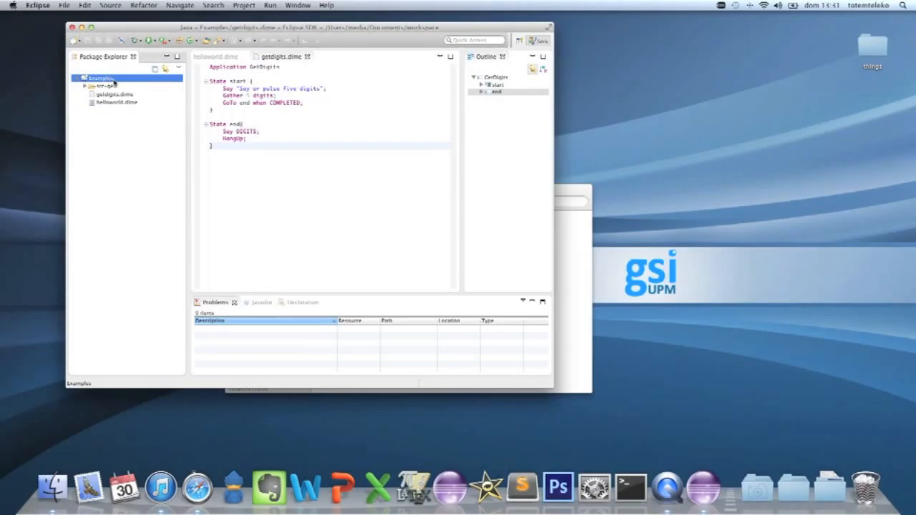
pyautogui.rightClick(93, 77)
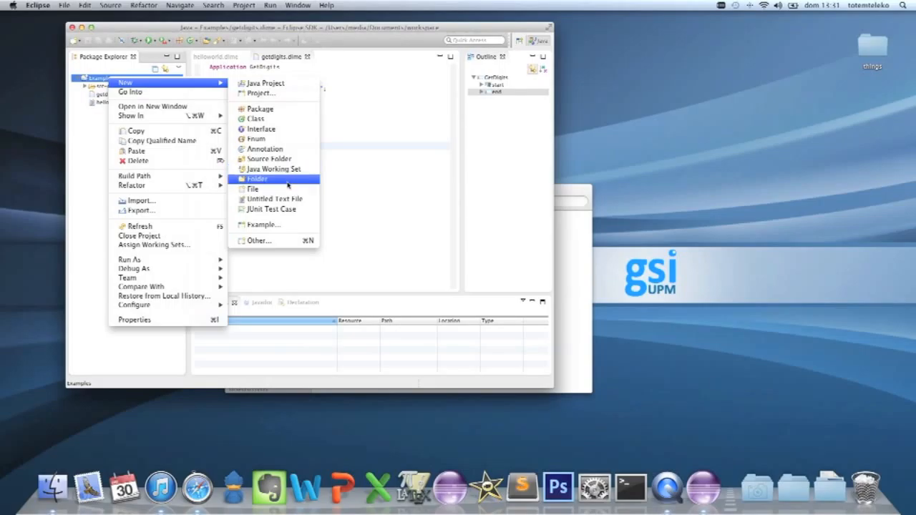
pyautogui.click(256, 178)
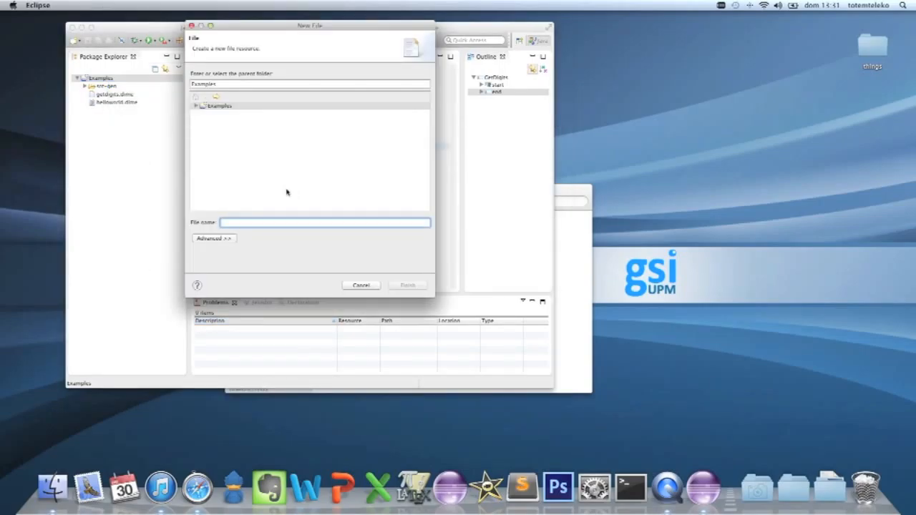
# Name the new file dialexample.dime and finish creating it.
pyautogui.write('chatexample')
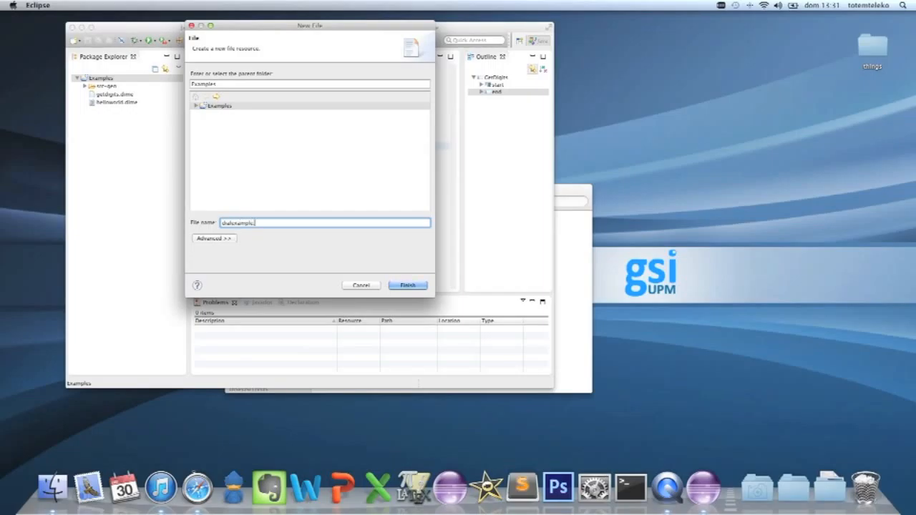
pyautogui.write('.dime')
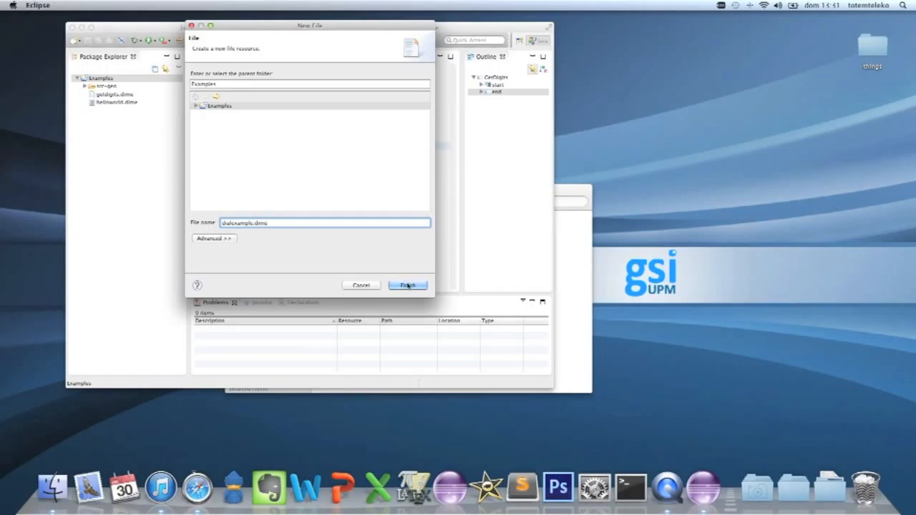
pyautogui.click(406, 285)
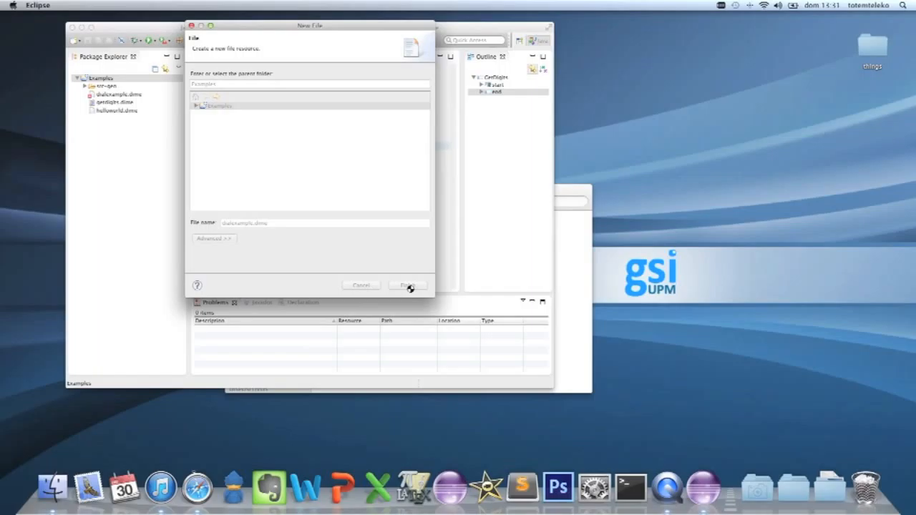
pyautogui.click(408, 285)
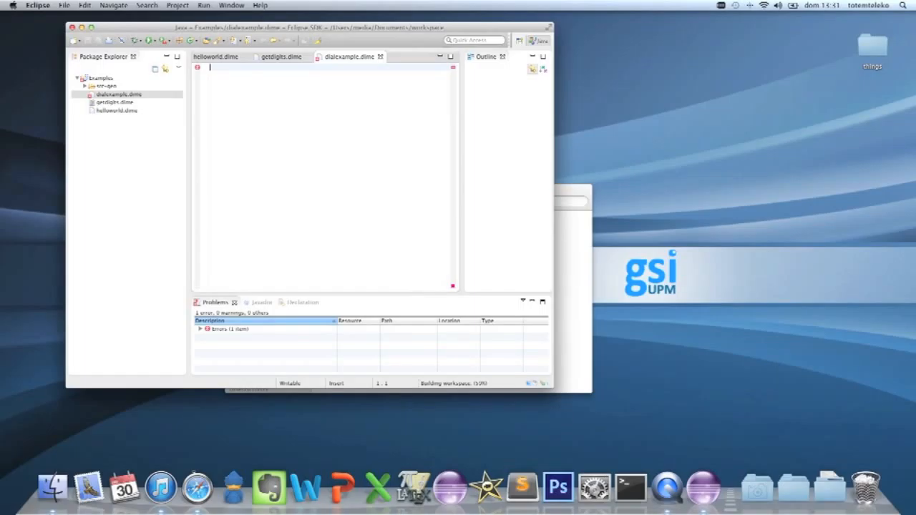
# Declare Application DialExample and begin its start state.
pyautogui.write('Application DialExample')
pyautogui.write('State ')
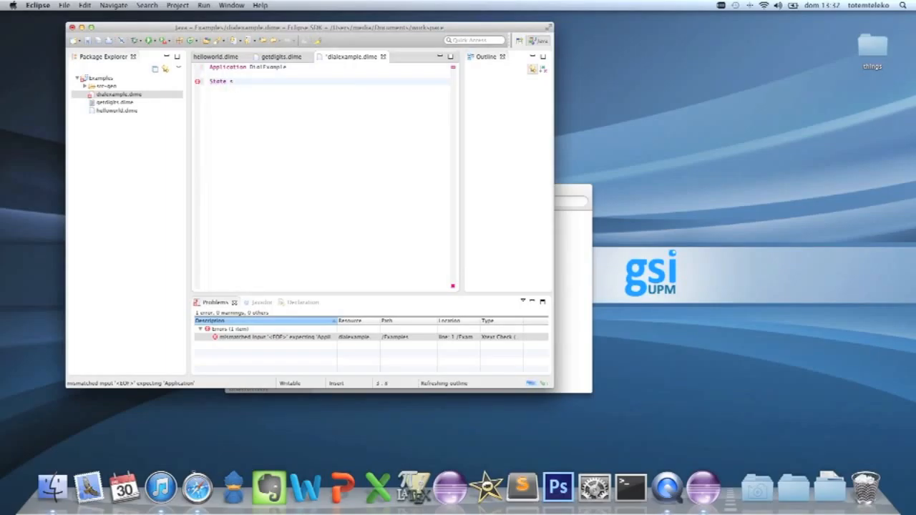
pyautogui.write('start')
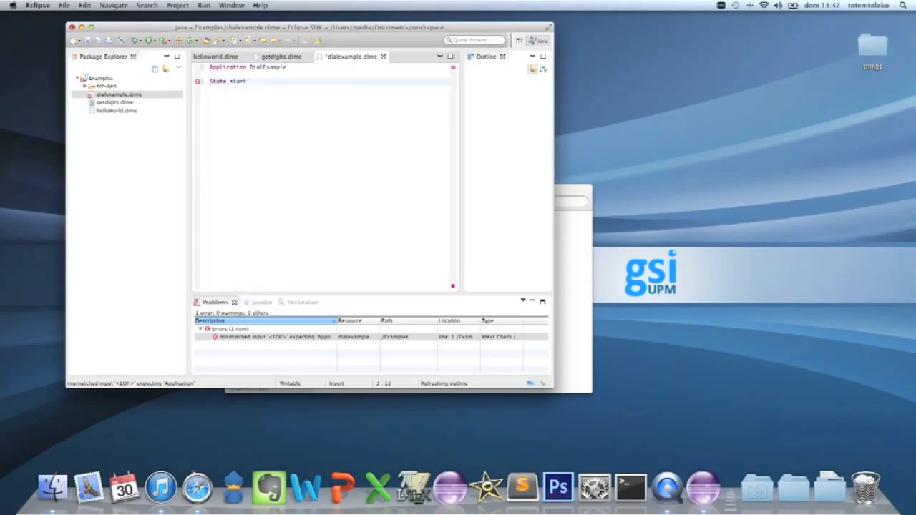
pyautogui.click(246, 80)
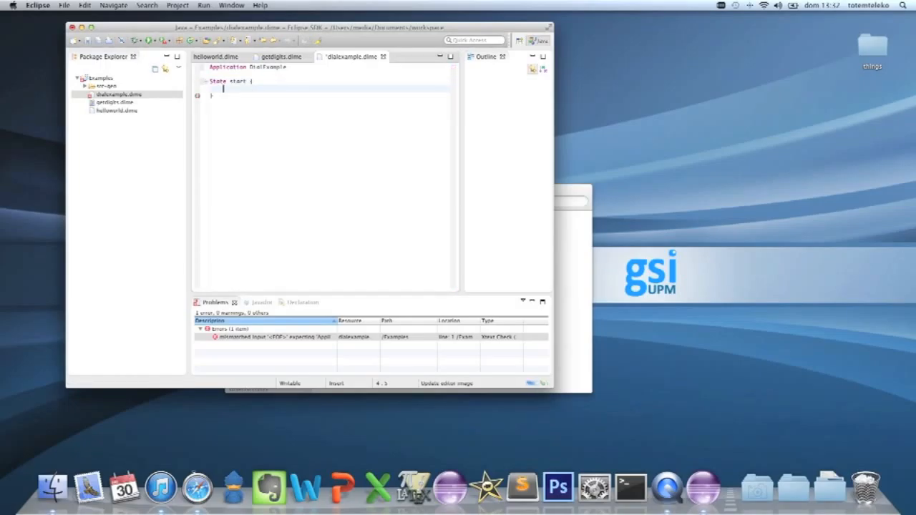
# Add a DialTo instruction with the phone number inside the start state.
pyautogui.write('bi')
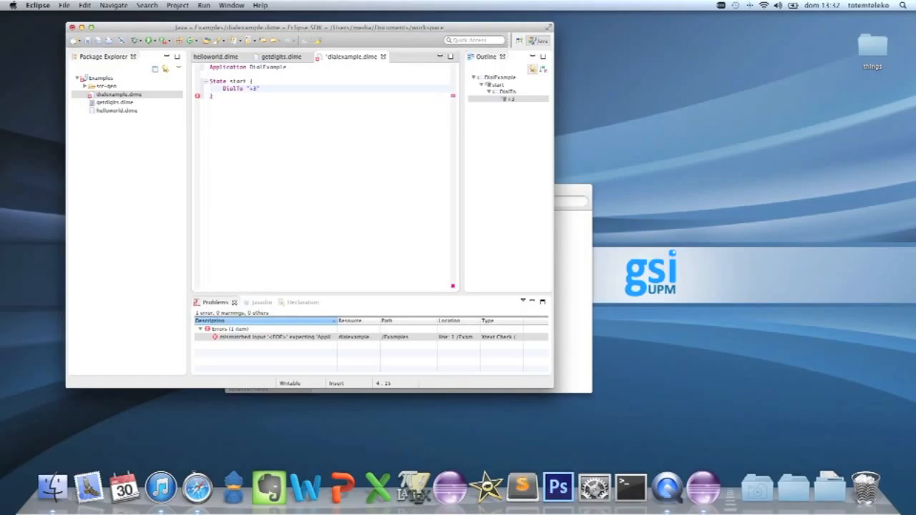
pyautogui.write('4931')
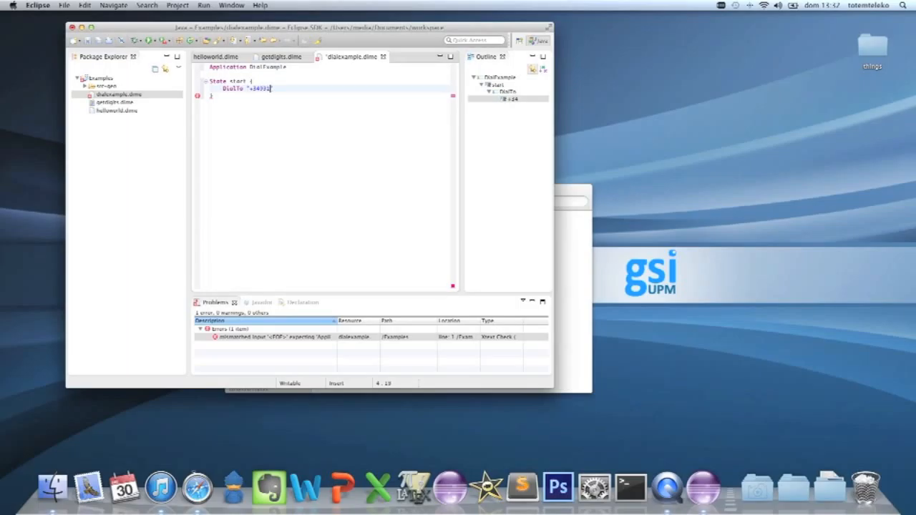
pyautogui.write('244566"')
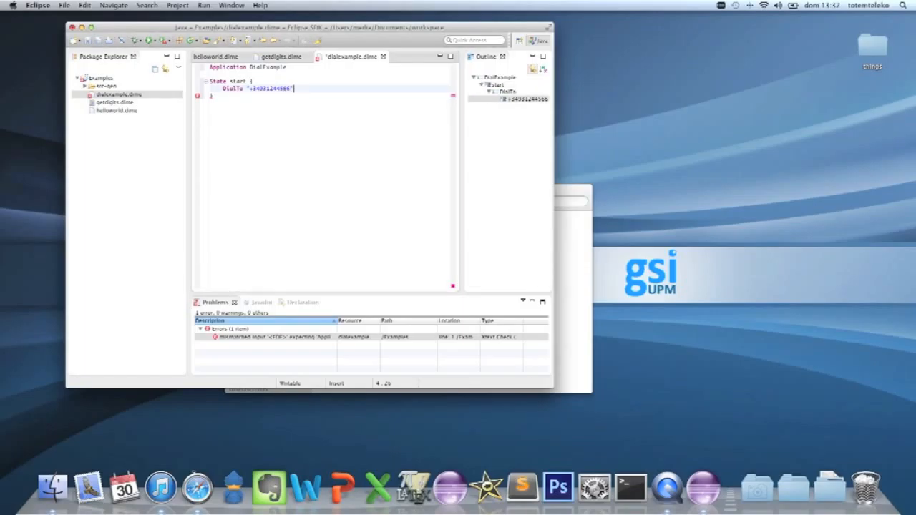
pyautogui.write(';')
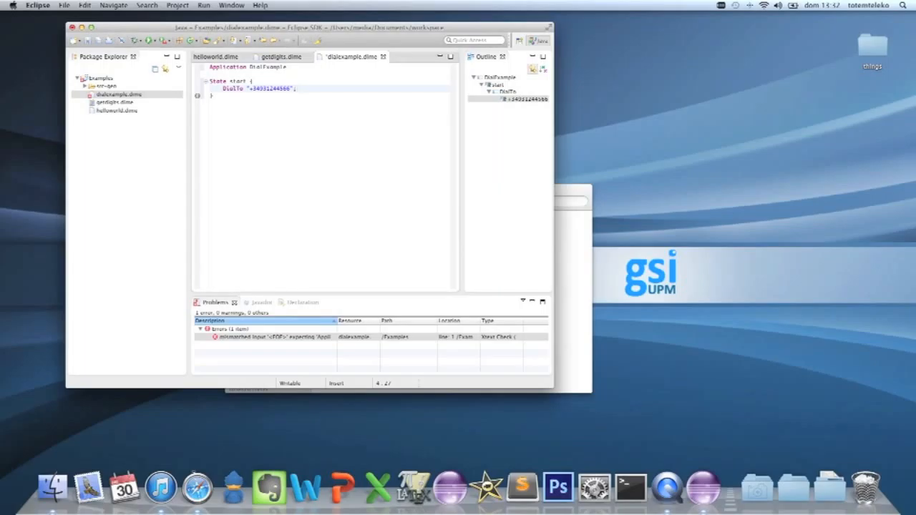